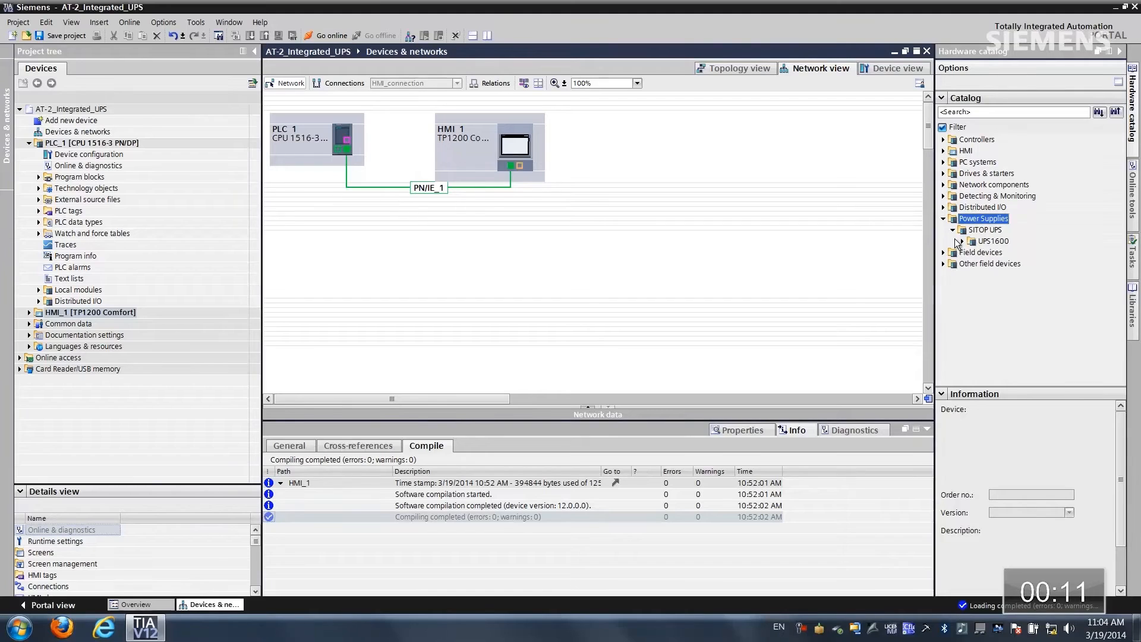
Step: Drag the UPS1600 6EP4134-3AB00-2AY0 from the catalog into the network below PLC_1
click(962, 241)
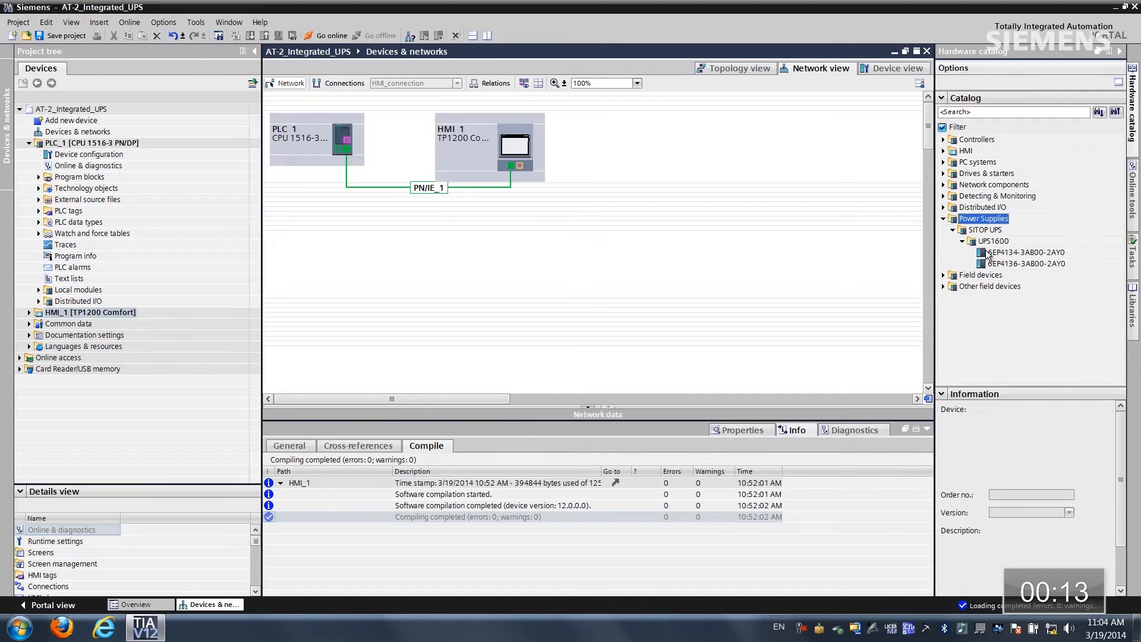
click(1025, 252)
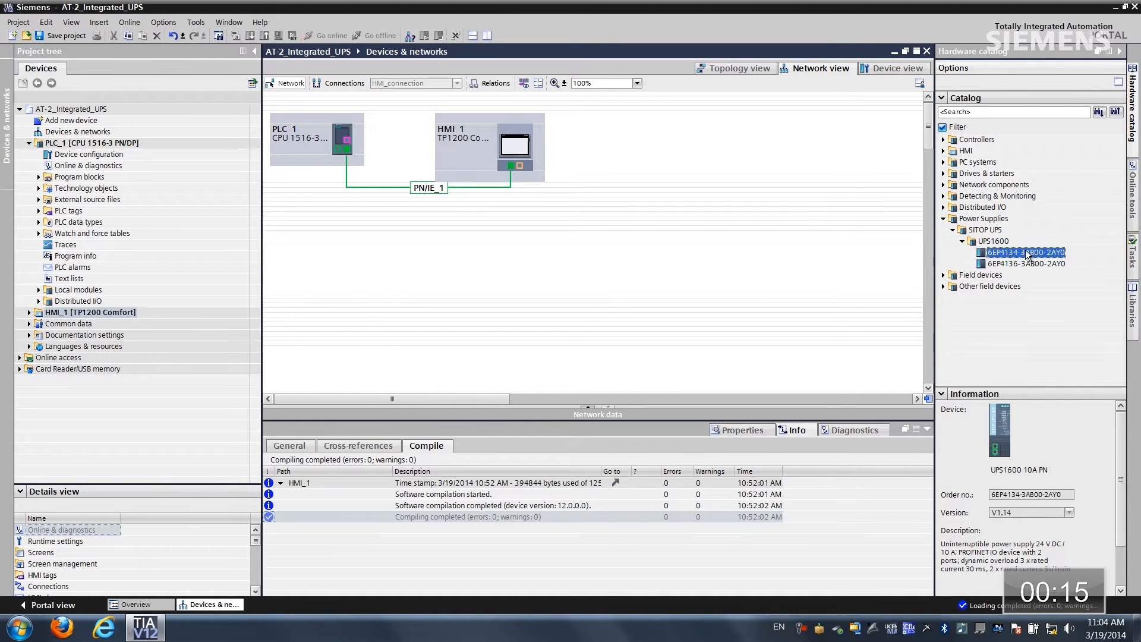
mouse_move(1009, 252)
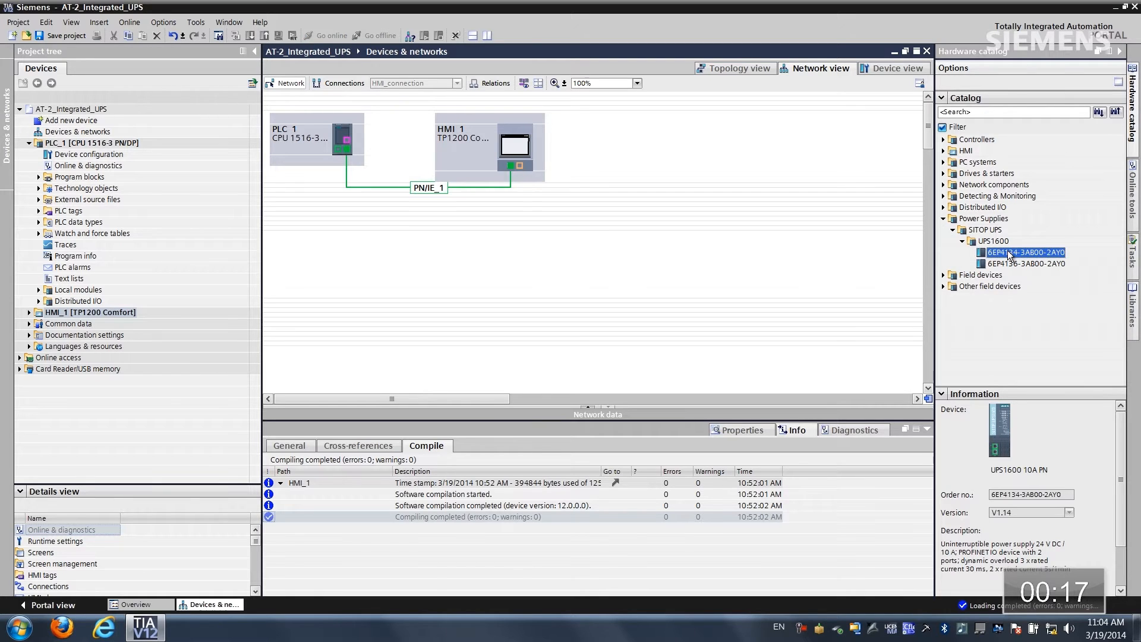
drag(1025, 252, 454, 261)
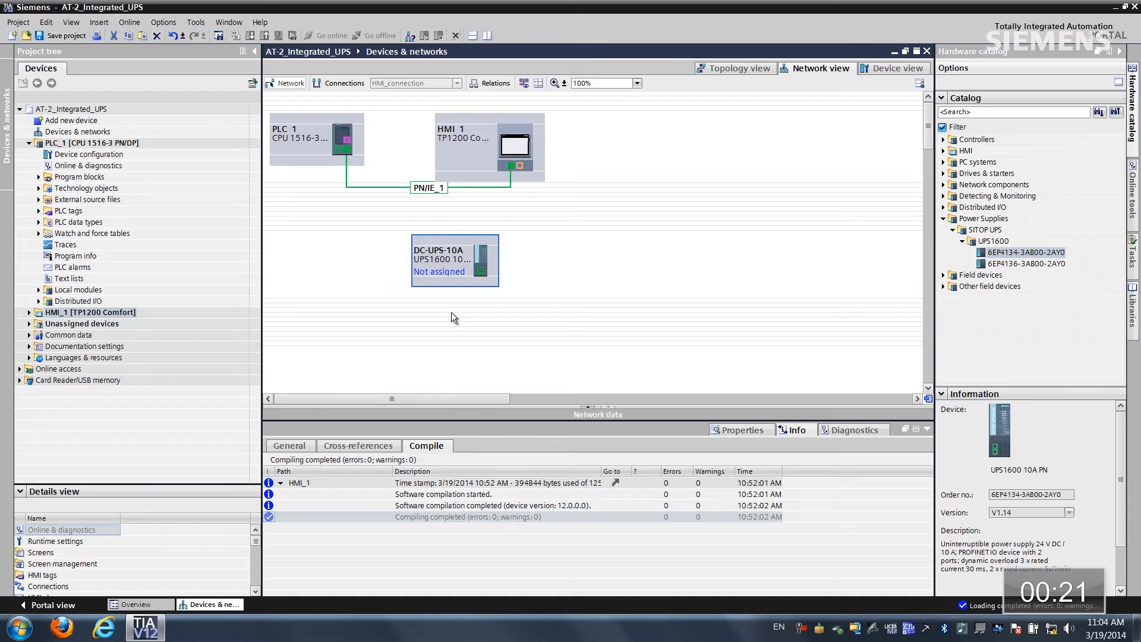
mouse_move(554, 256)
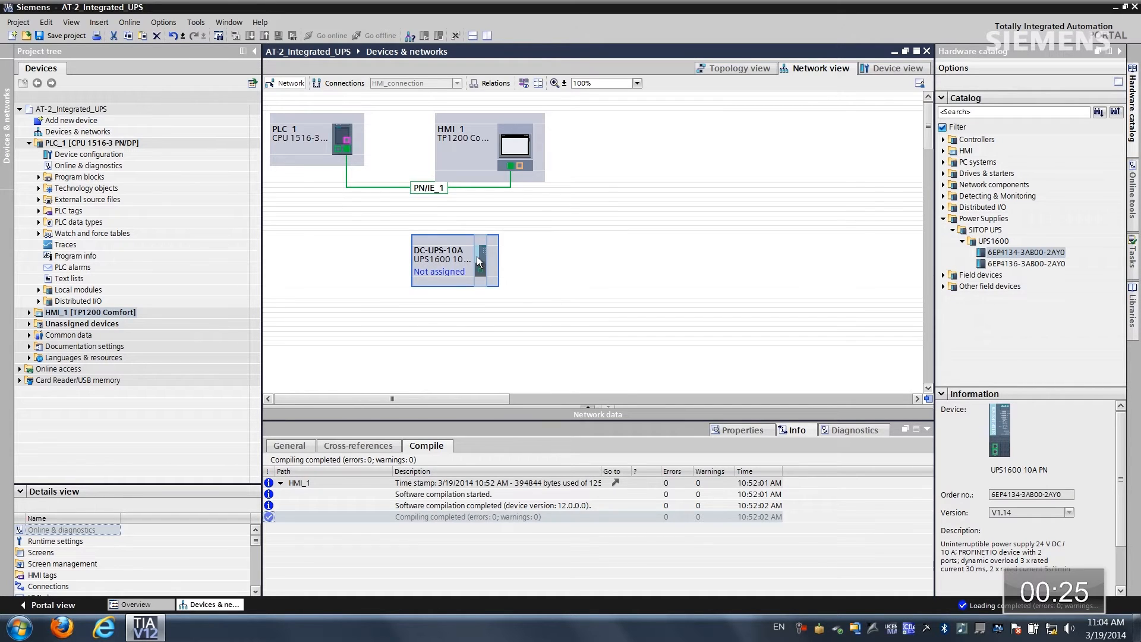
Step: Set the UPS Ethernet IP address to 192.168.0.4 in its properties
right_click(478, 260)
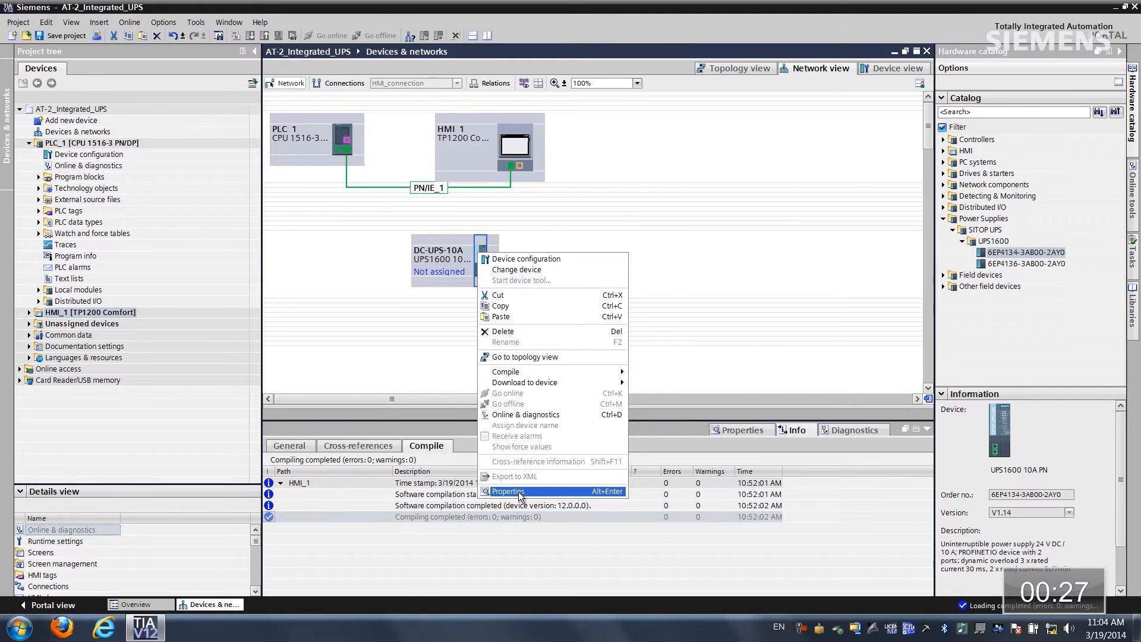
click(508, 491)
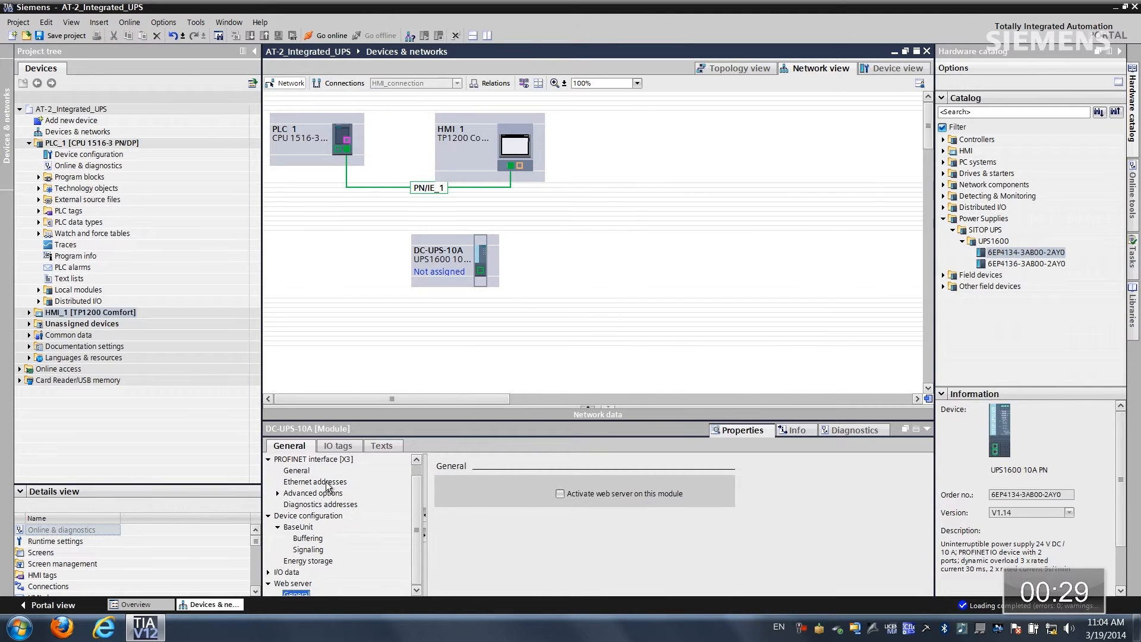
click(314, 481)
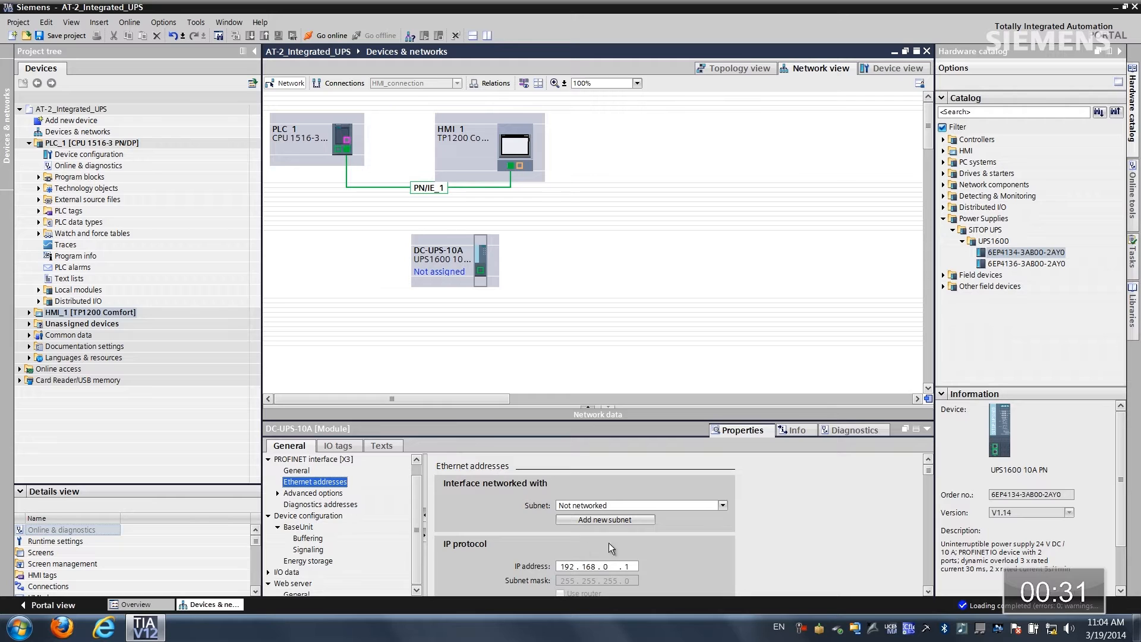
text(4)
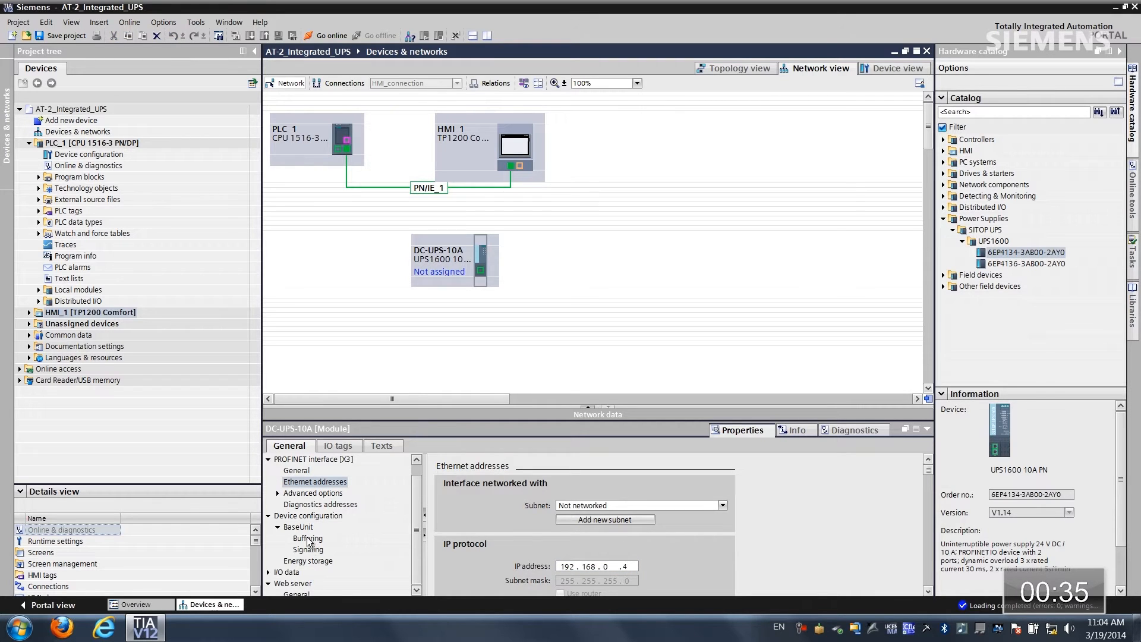
Step: Enter a 30 s buffer time, then review the Signaling and Energy storage settings
click(307, 538)
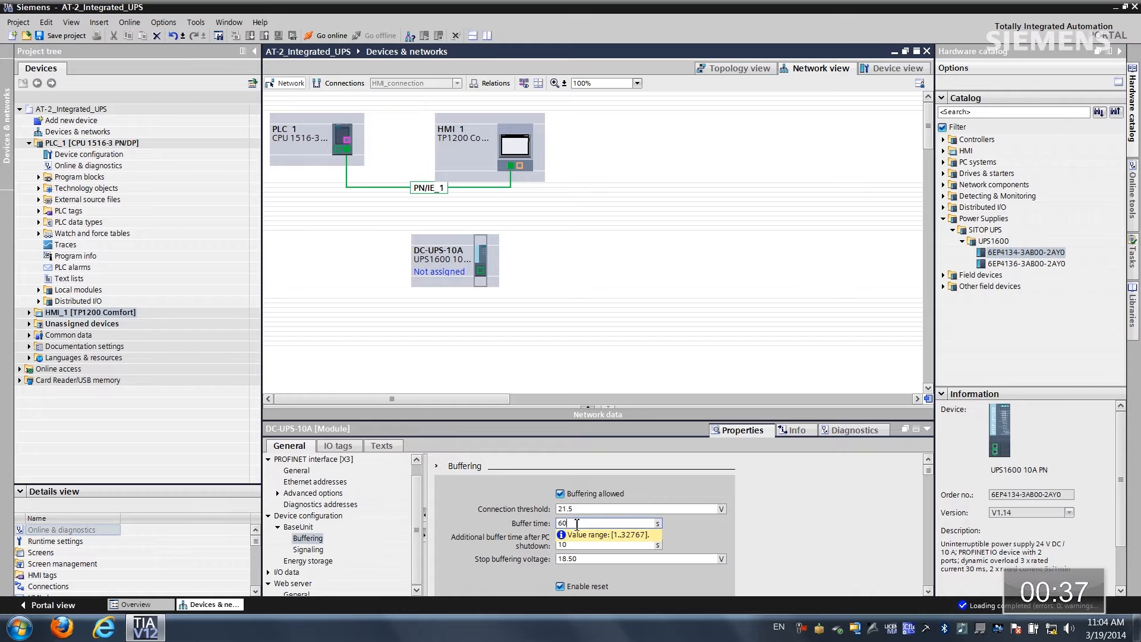
text(30)
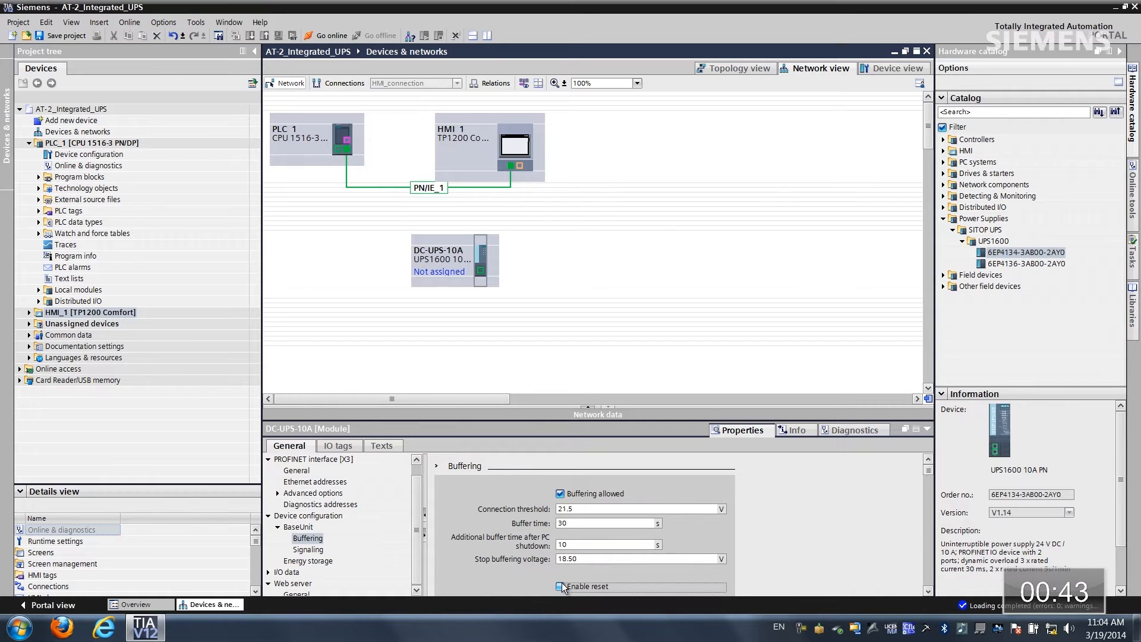
click(308, 549)
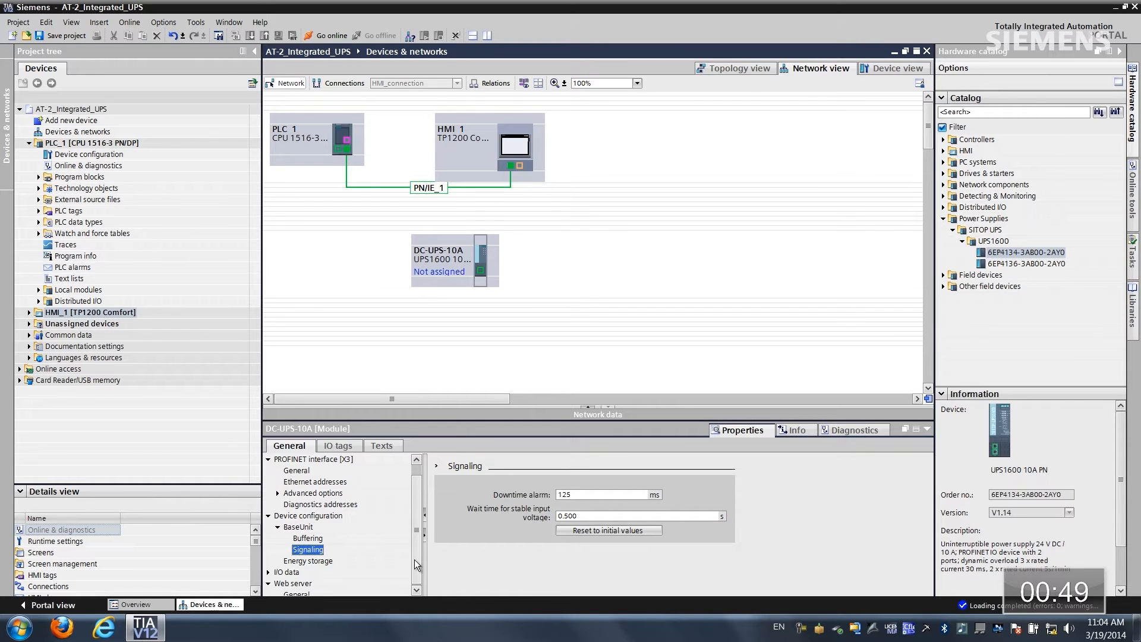
click(307, 560)
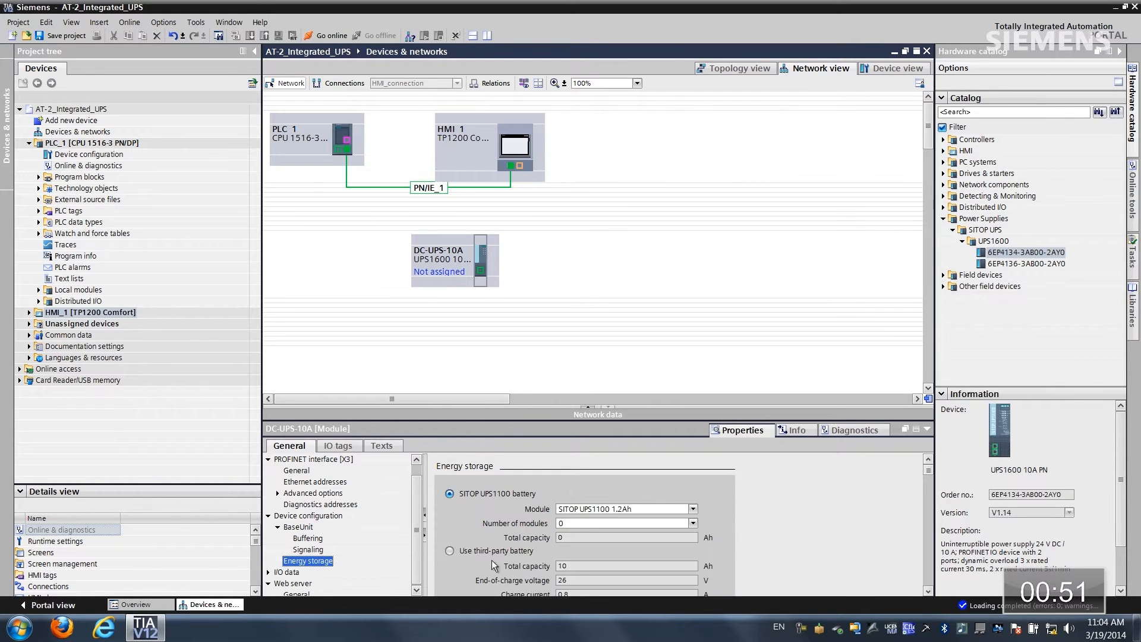
mouse_move(740, 494)
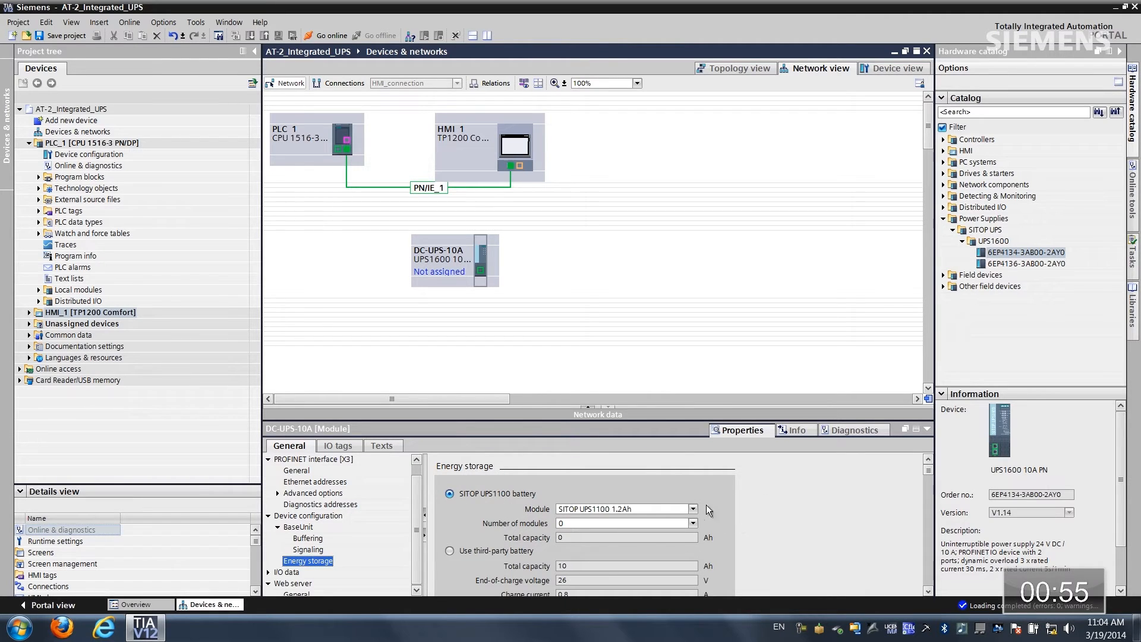
Step: Select the SITOP UPS1100 3.2Ah module with 1 module for energy storage
click(693, 509)
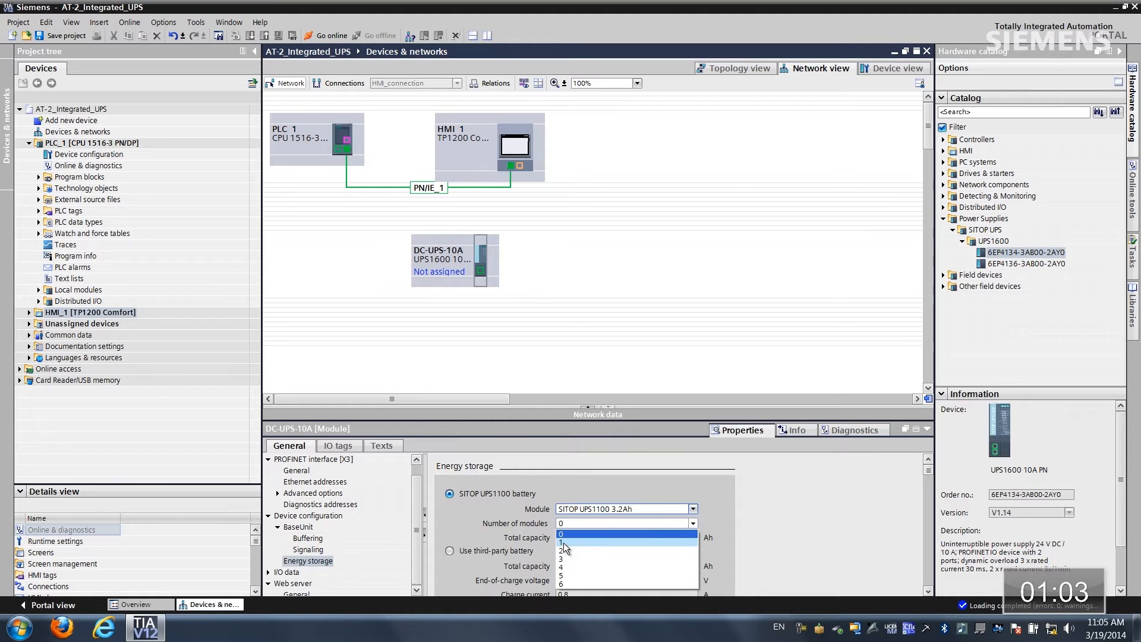
click(584, 544)
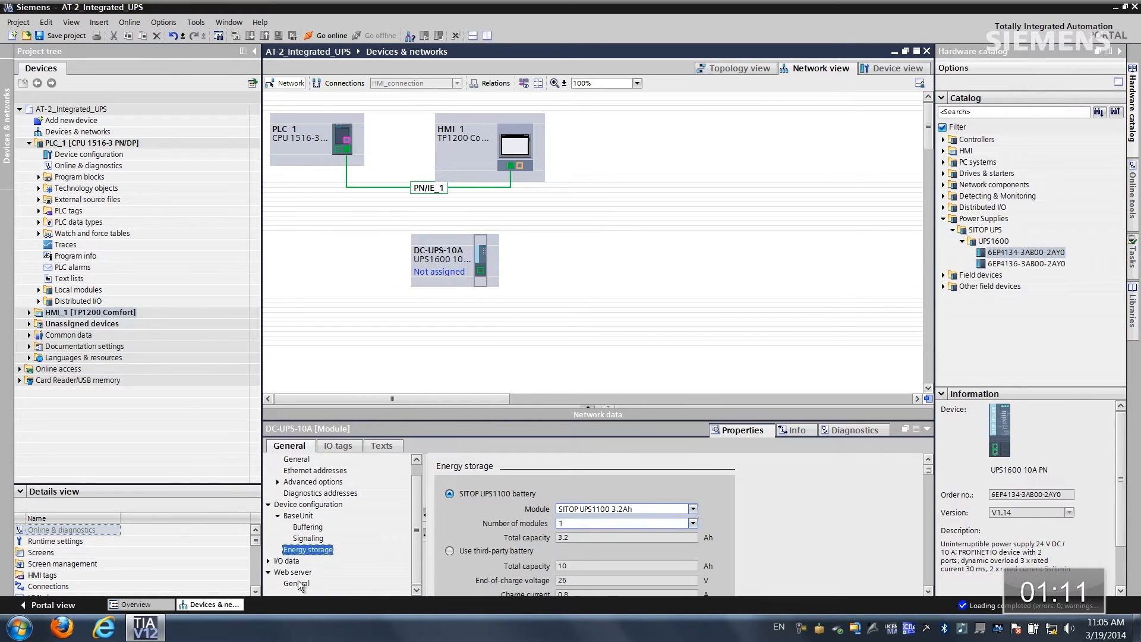
Step: Tick 'Activate web server on this module' and acknowledge the security note
click(560, 494)
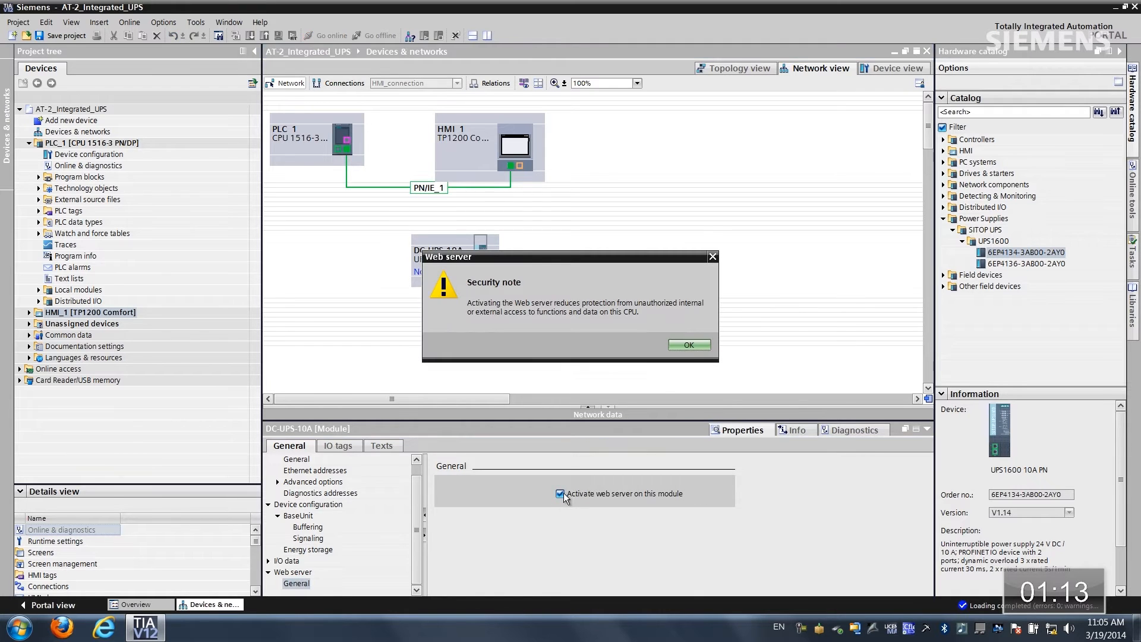
click(689, 345)
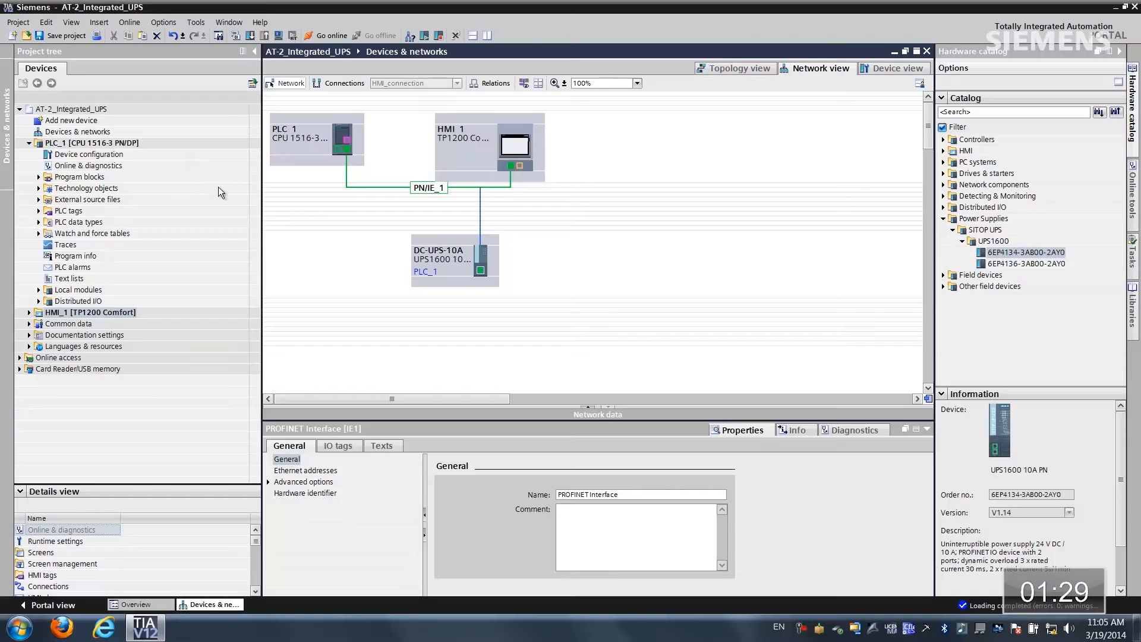
Step: Download PLC_1's configuration and finish with 'Start all' to restart the modules
click(84, 142)
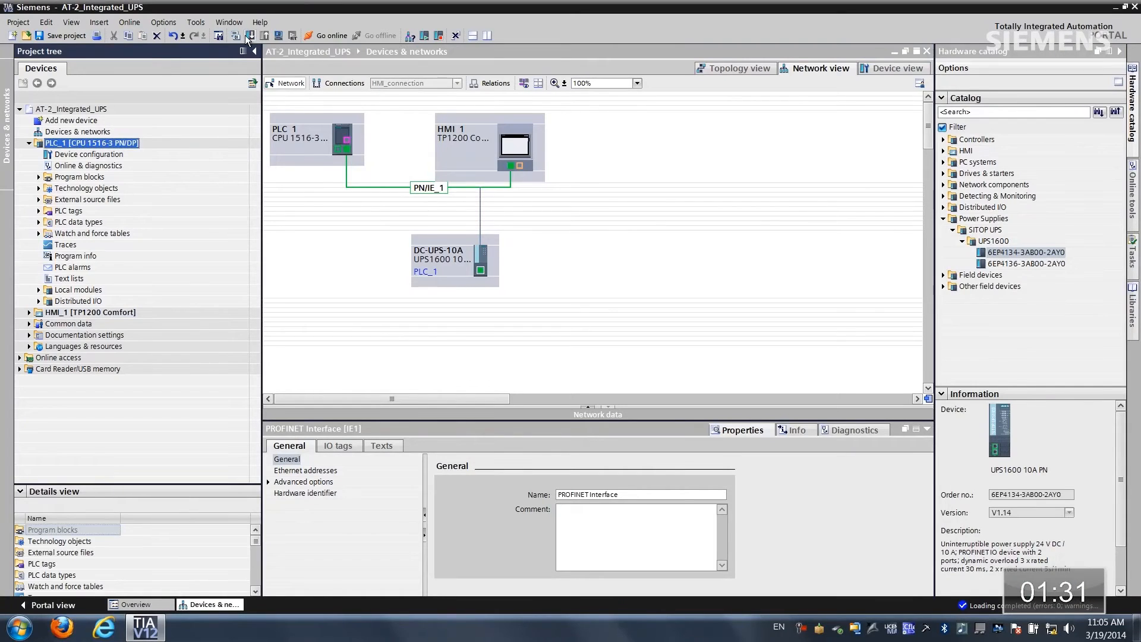
click(656, 428)
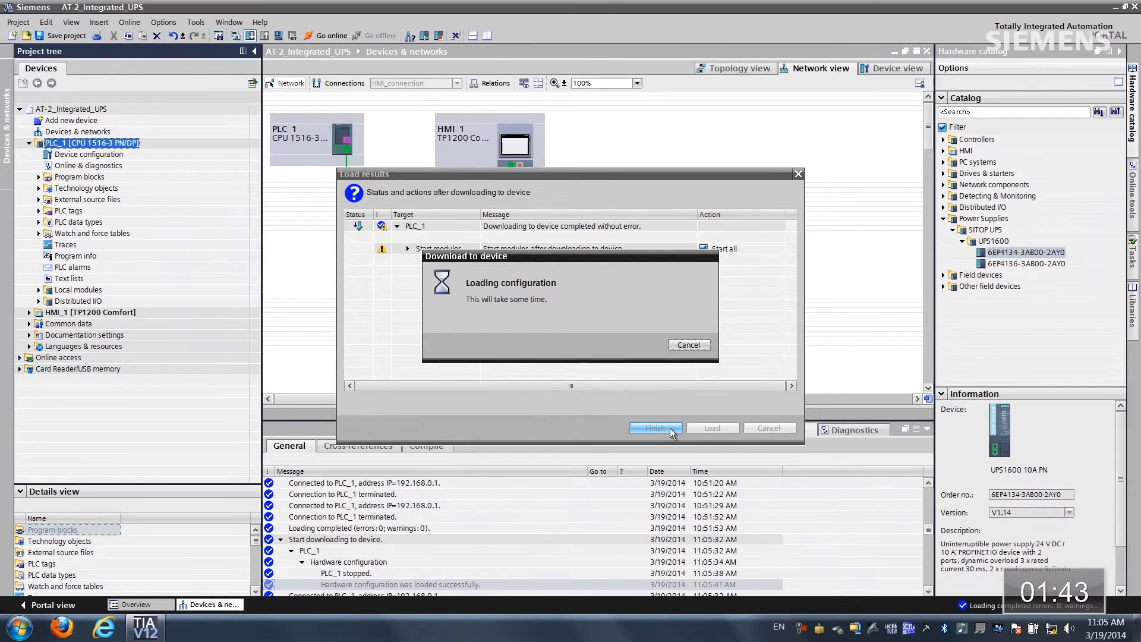
click(656, 428)
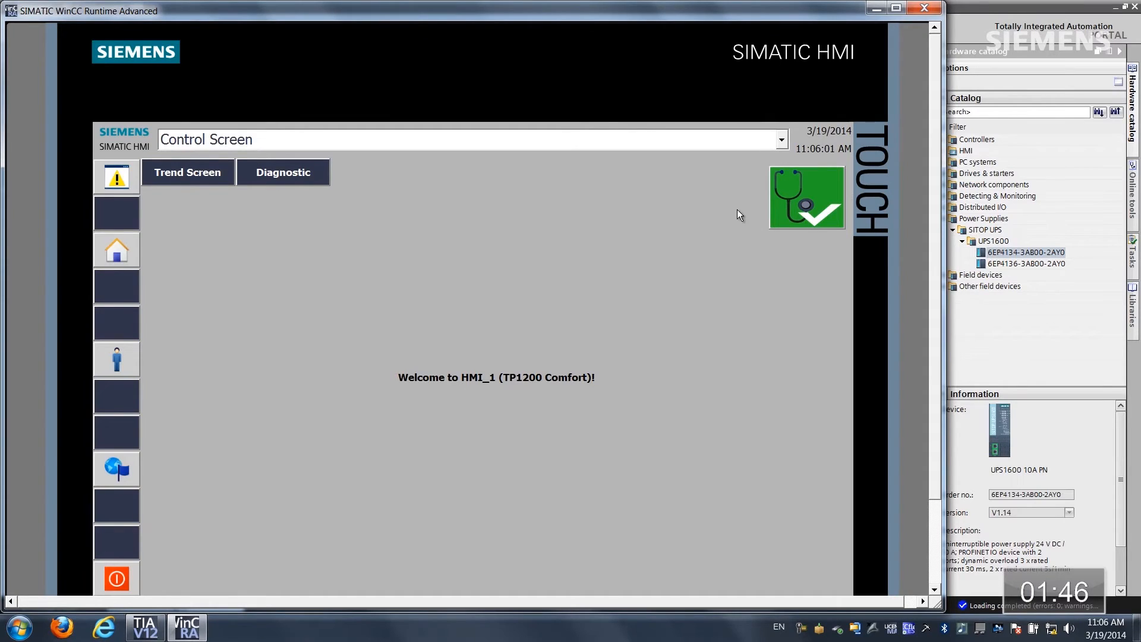
mouse_move(723, 179)
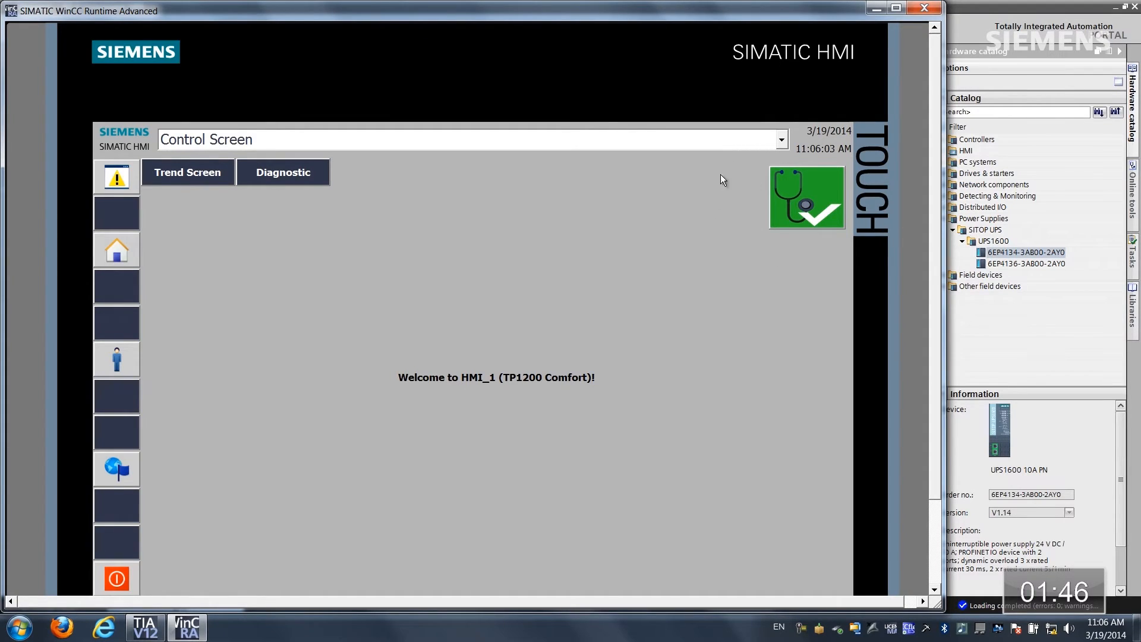
mouse_move(755, 243)
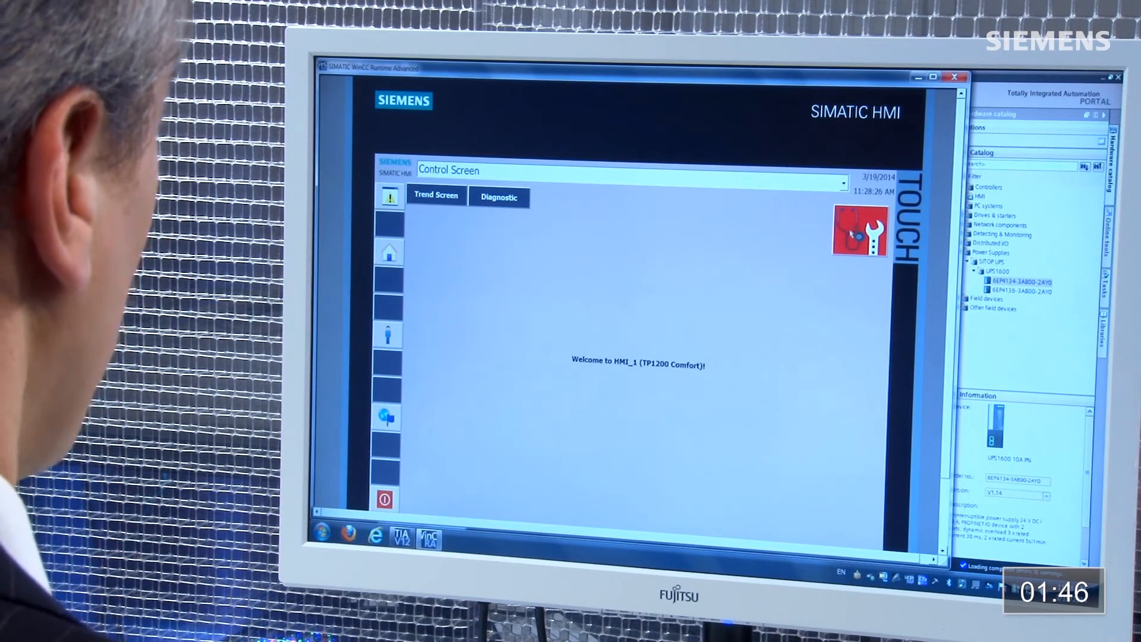
Step: Open the Diagnostic overview from the red diagnostics icon on the Control Screen
click(499, 197)
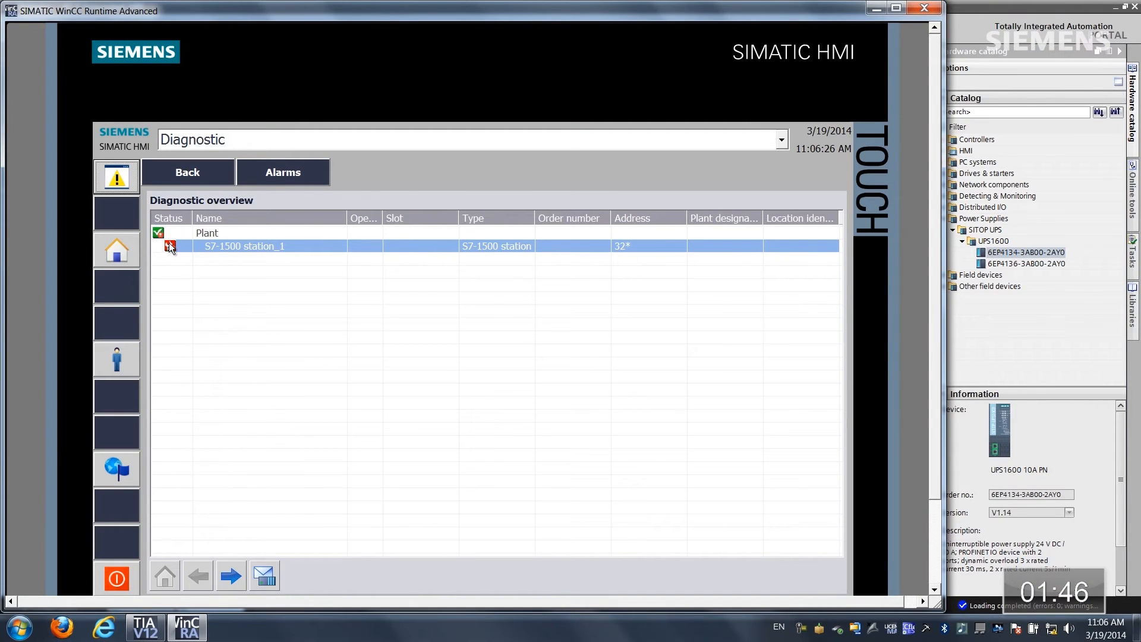
Step: Drill into S7-1500 station_1 to show the DC-UPS-10A Battery diagnostics error
double_click(243, 246)
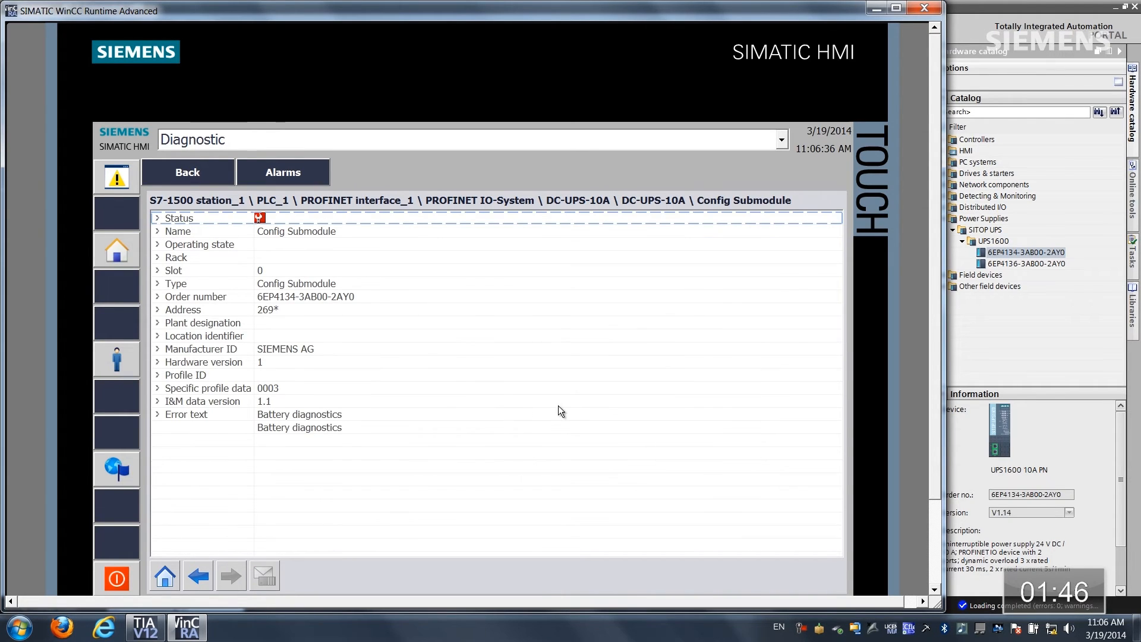
mouse_move(574, 411)
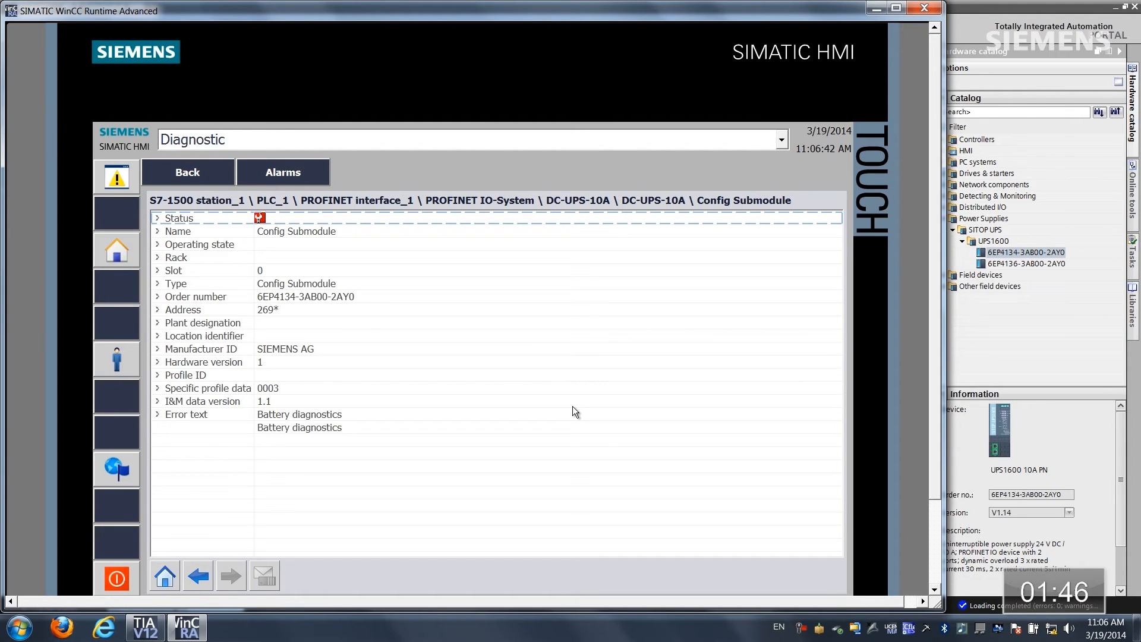
mouse_move(115, 601)
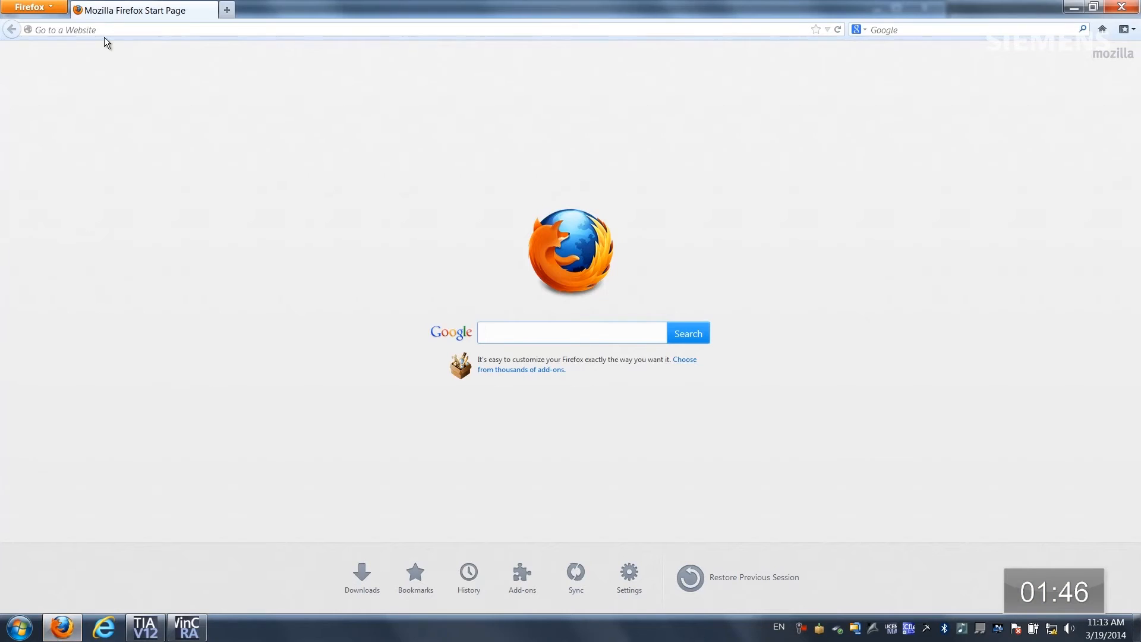
Step: Open the SITOP DC-UPS Monitor login at 192.168.0.4 and log in with the password
text(192.168.0.4)
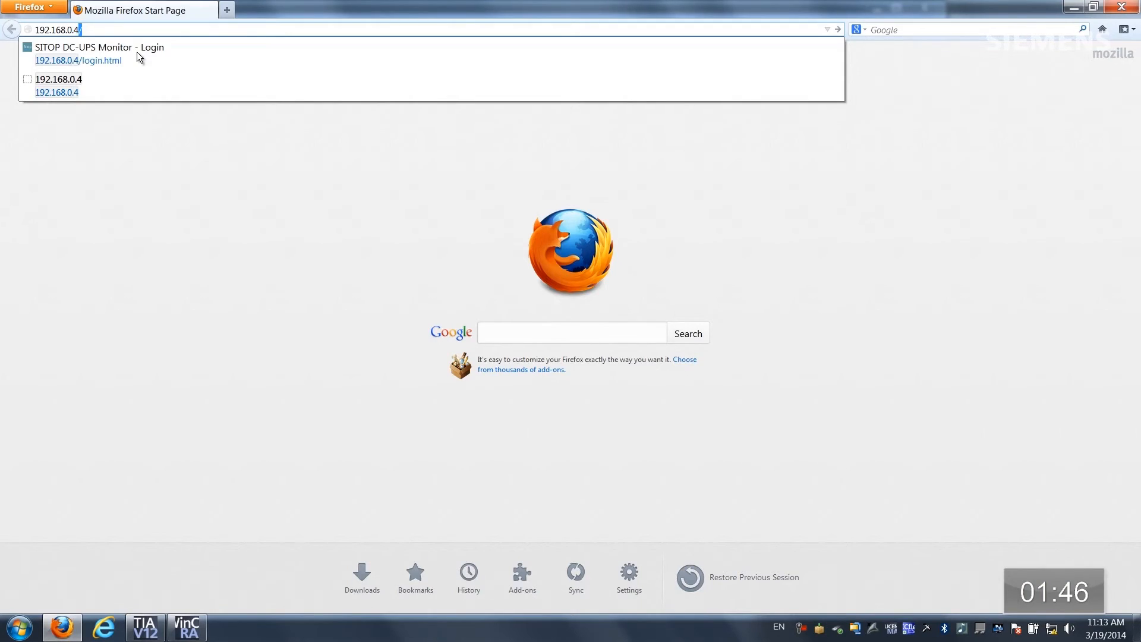
click(95, 48)
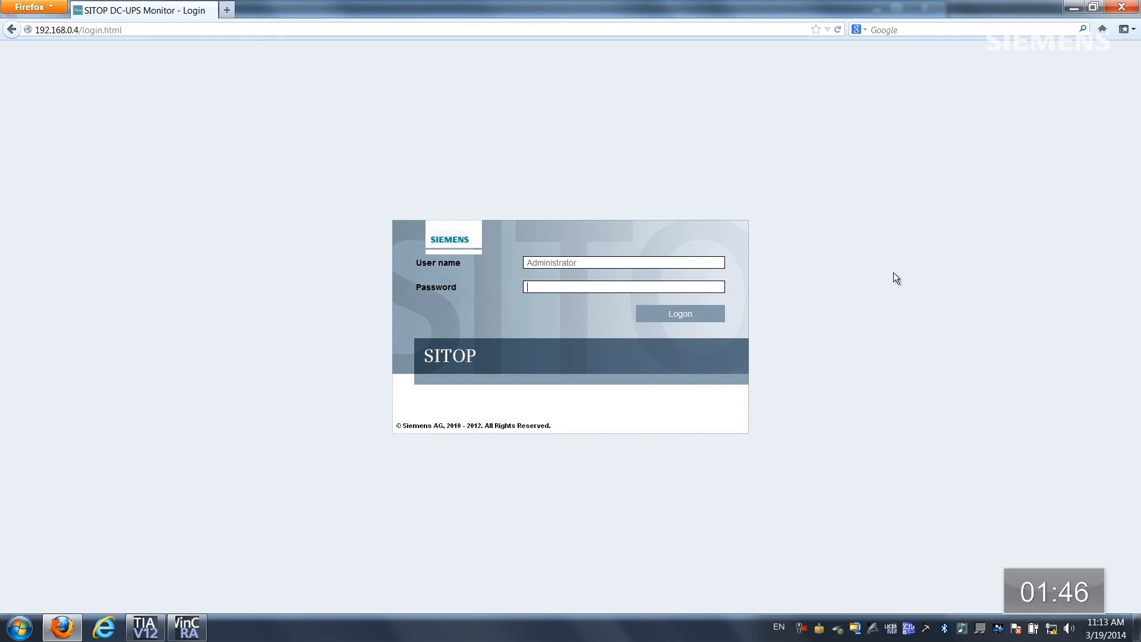
text(•••••)
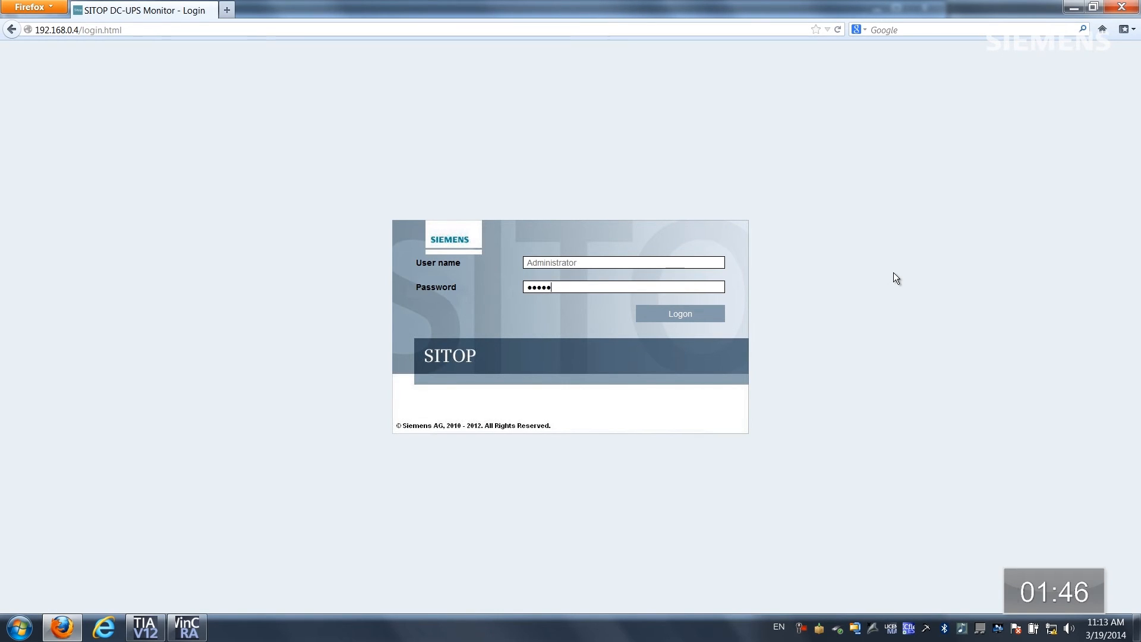
click(681, 313)
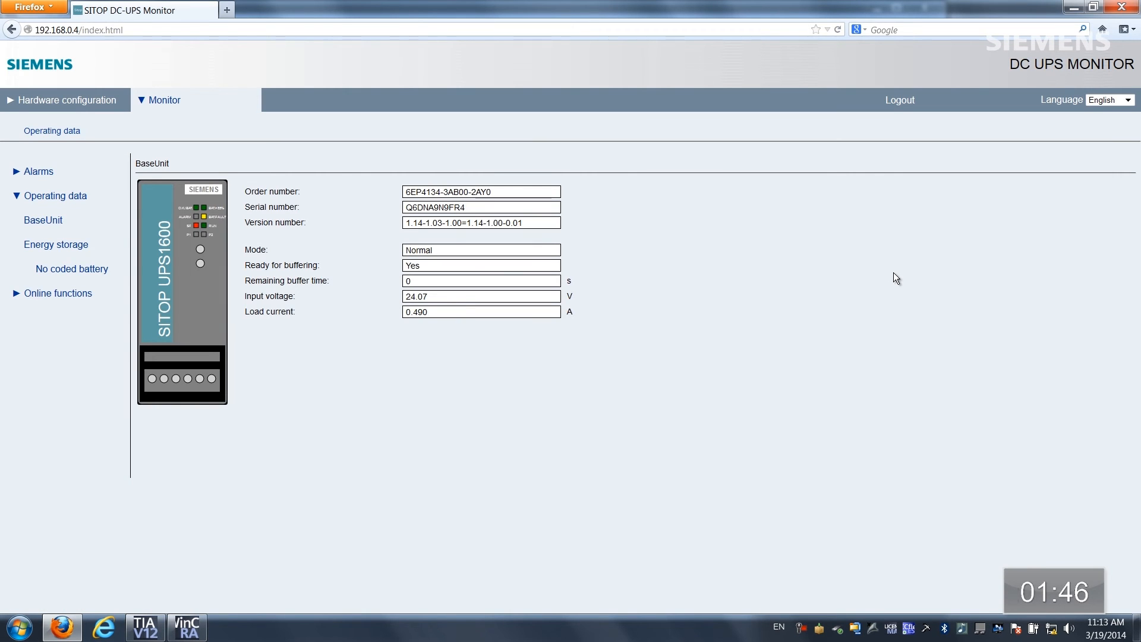
mouse_move(486, 359)
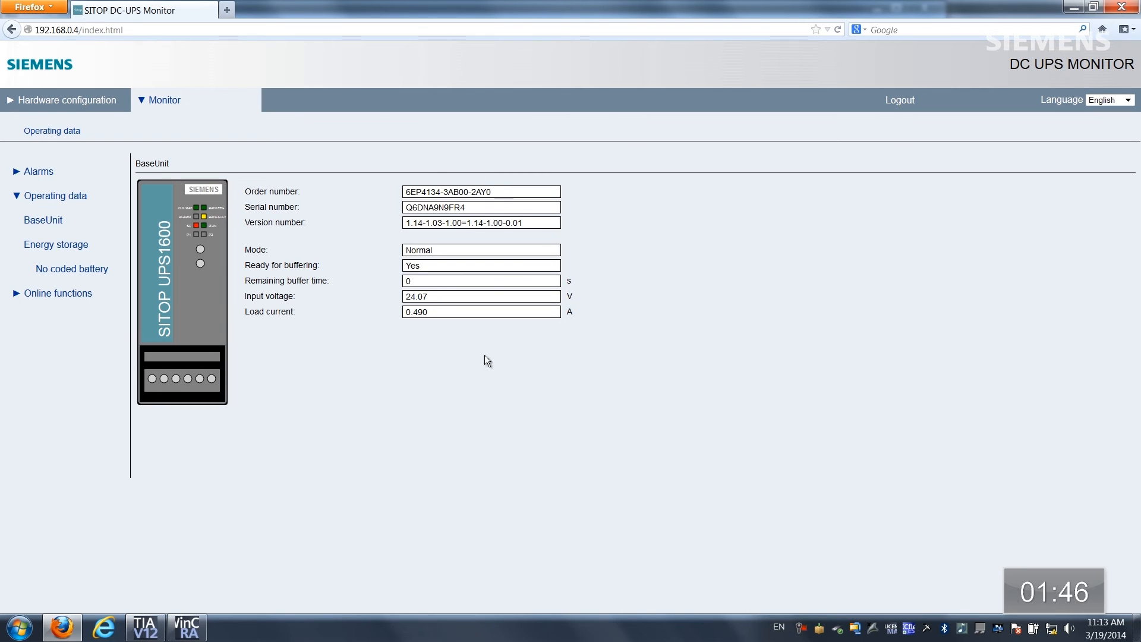
mouse_move(417, 327)
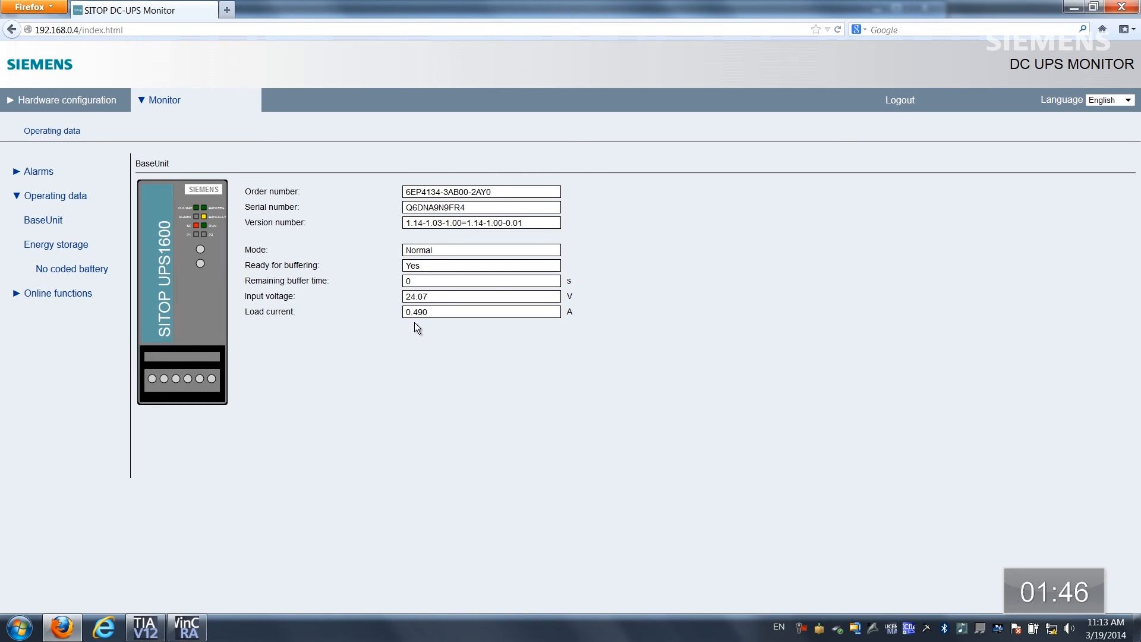
mouse_move(29, 182)
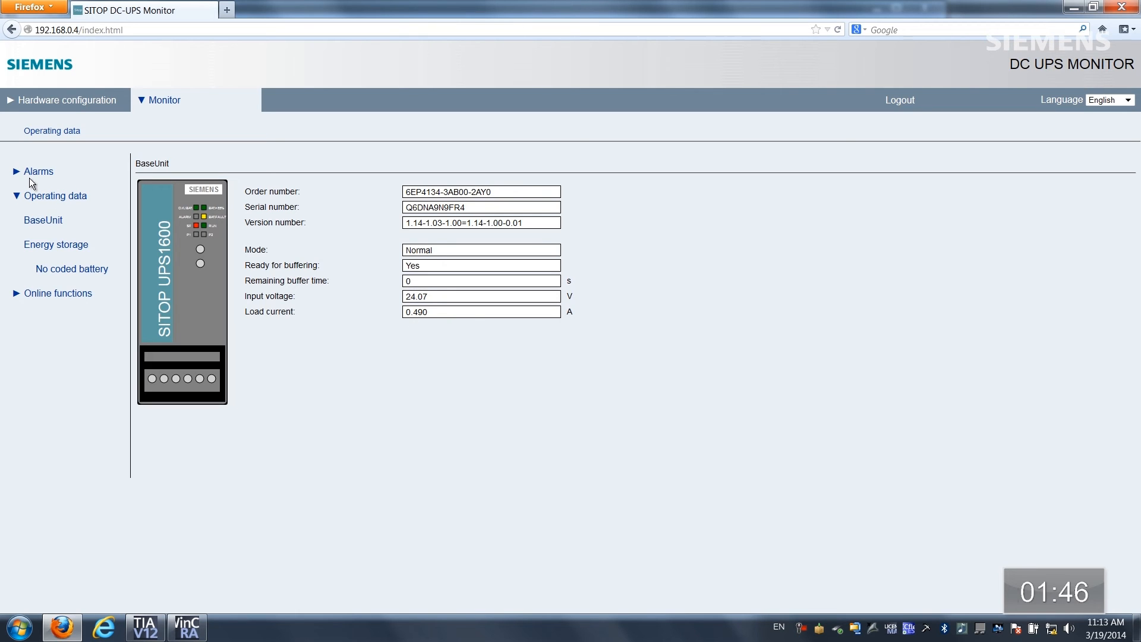
Step: Show the pending alarms: insufficient charge level and battery communication fault
click(37, 171)
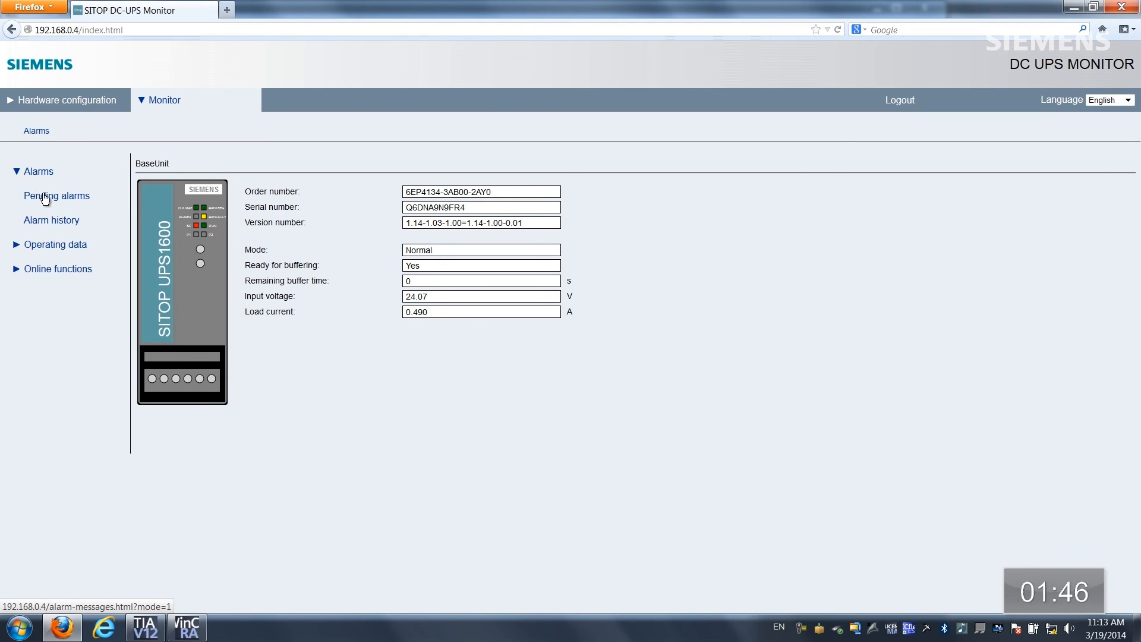
click(56, 195)
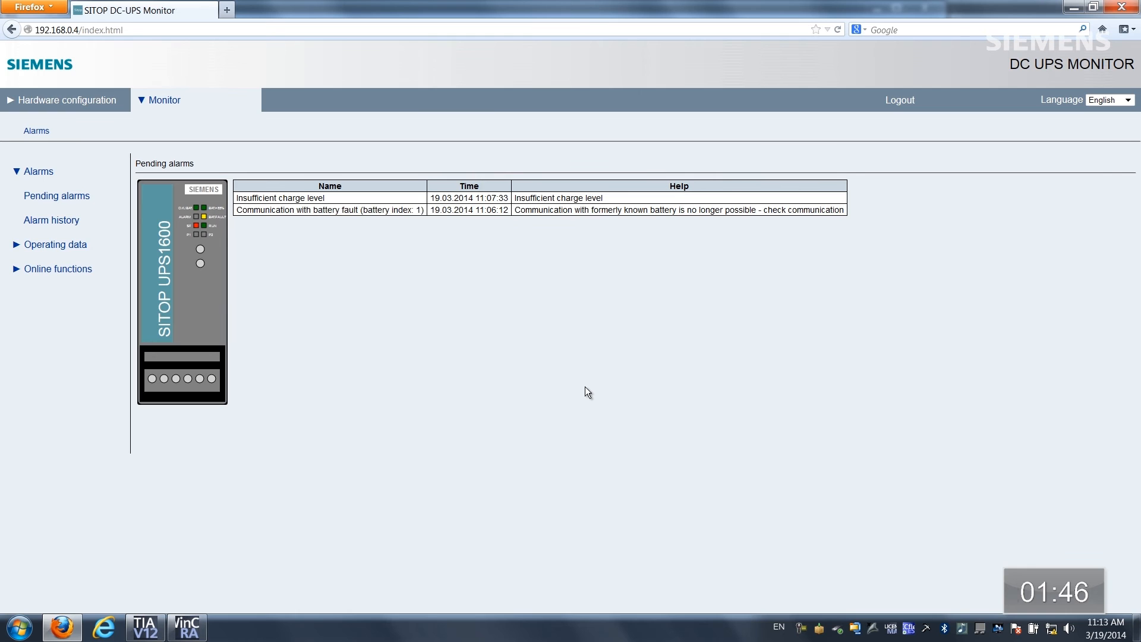